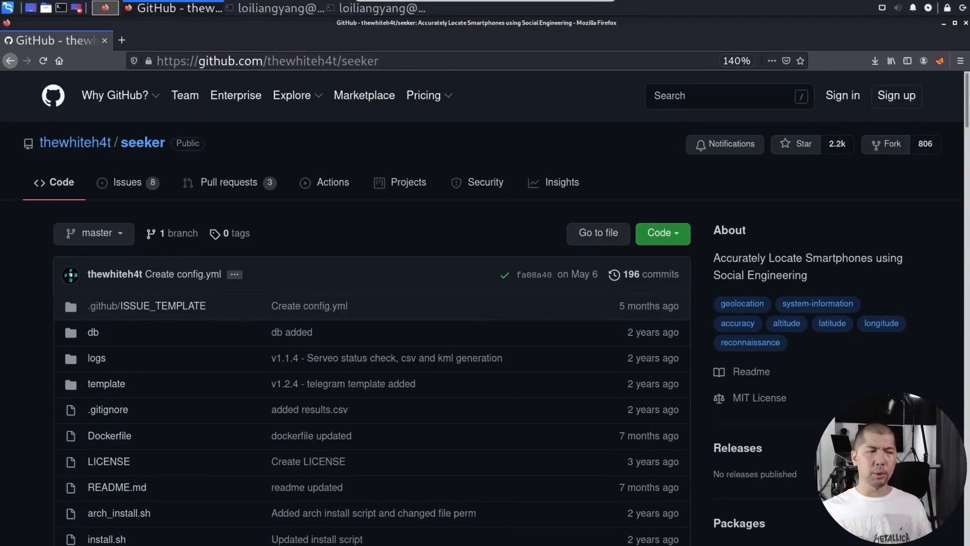
mouse_move(529, 198)
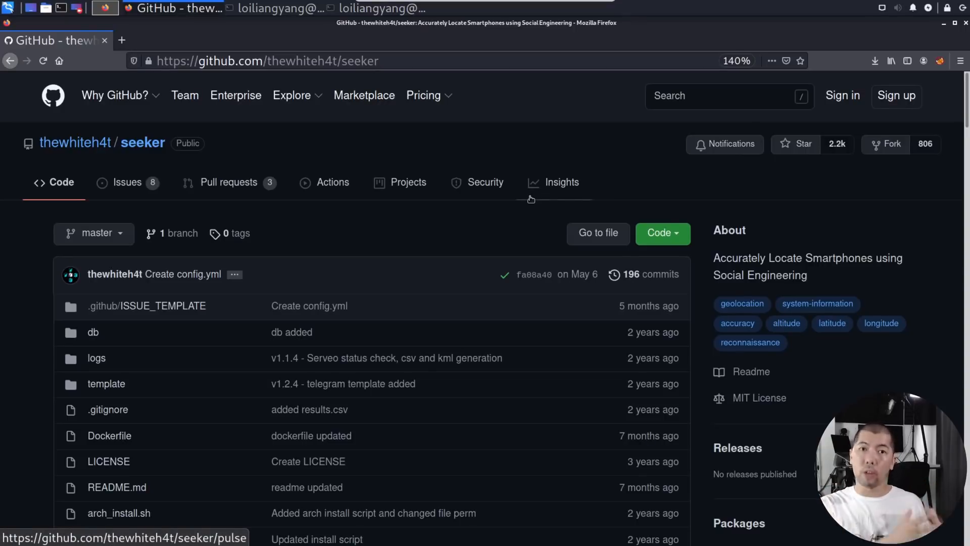
mouse_move(226, 266)
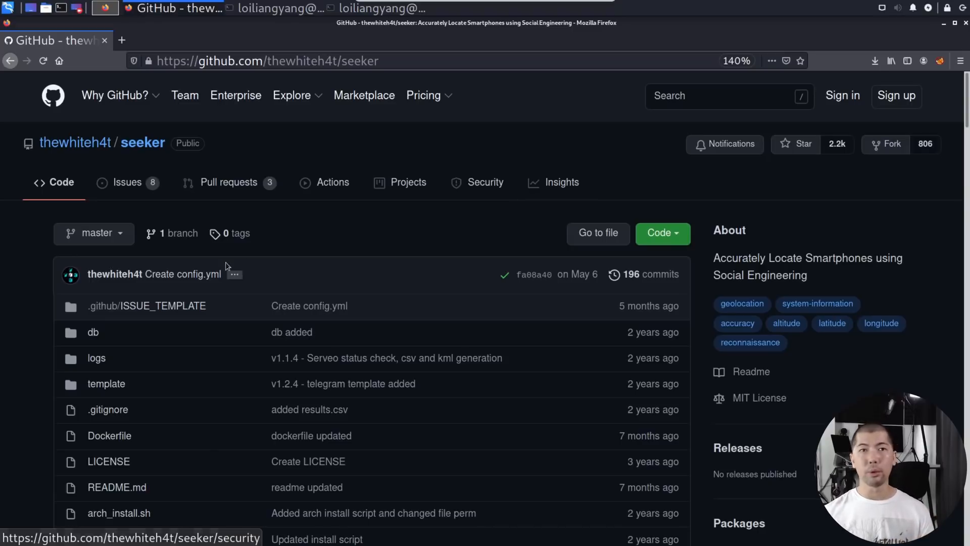
- Clone the seeker repository from GitHub with git clone and the pasted repo URL
left_click(104, 7)
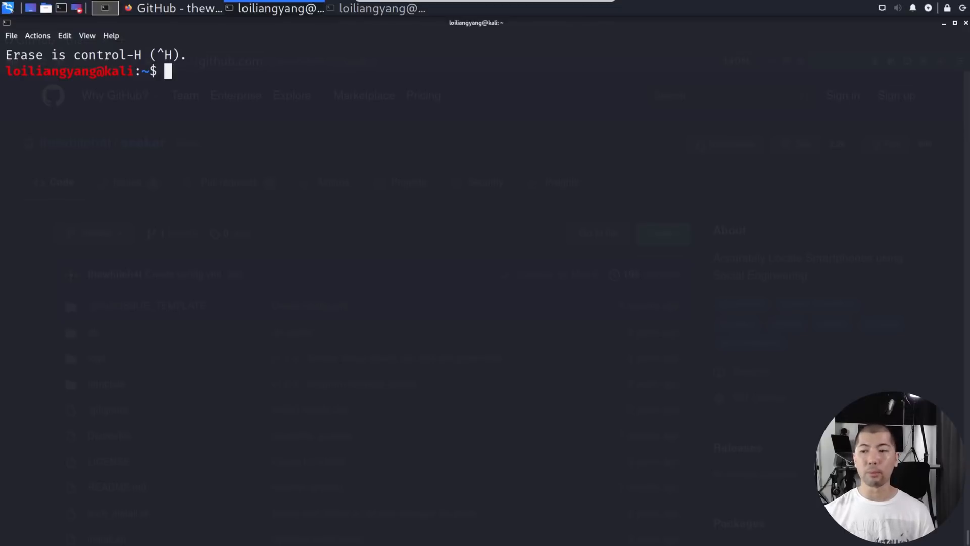
mouse_move(519, 162)
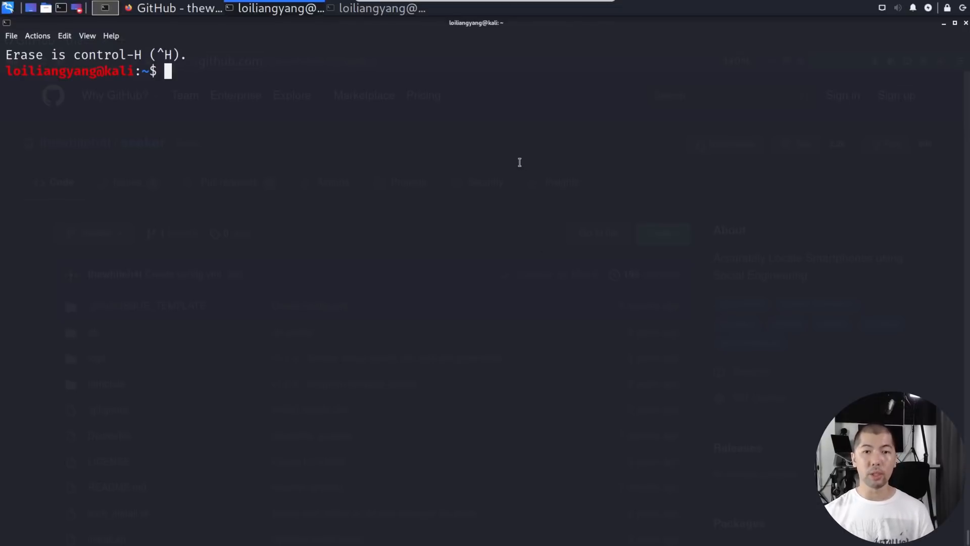
type("git clone htt")
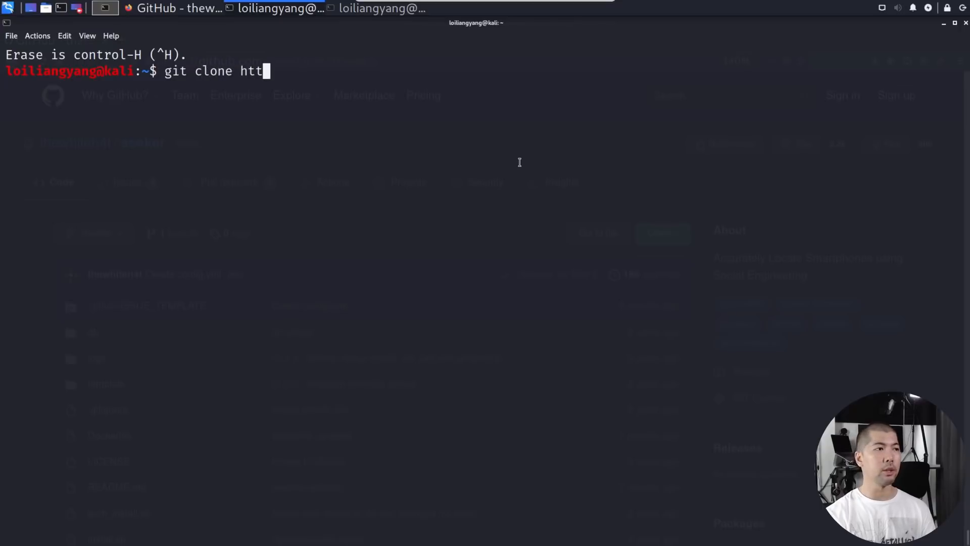
type("ps://")
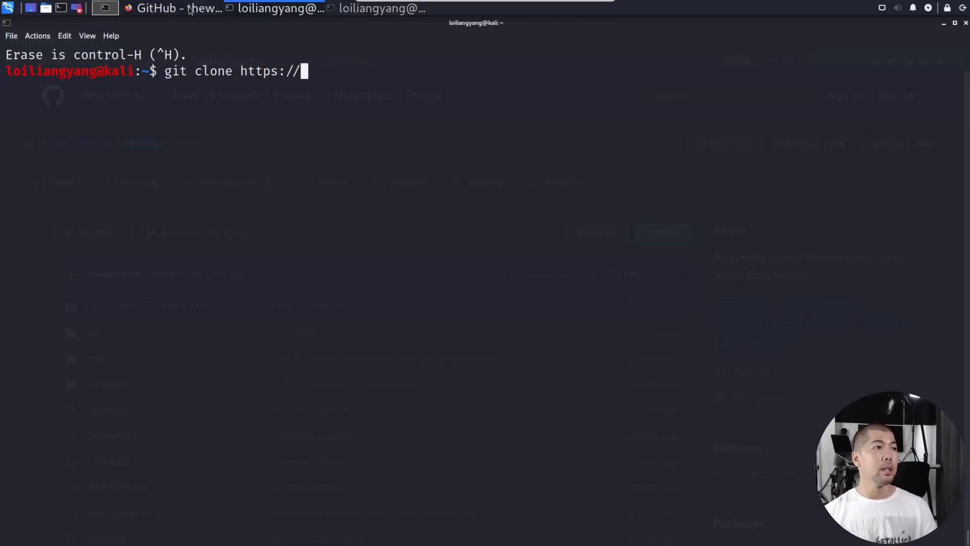
right_click(269, 60)
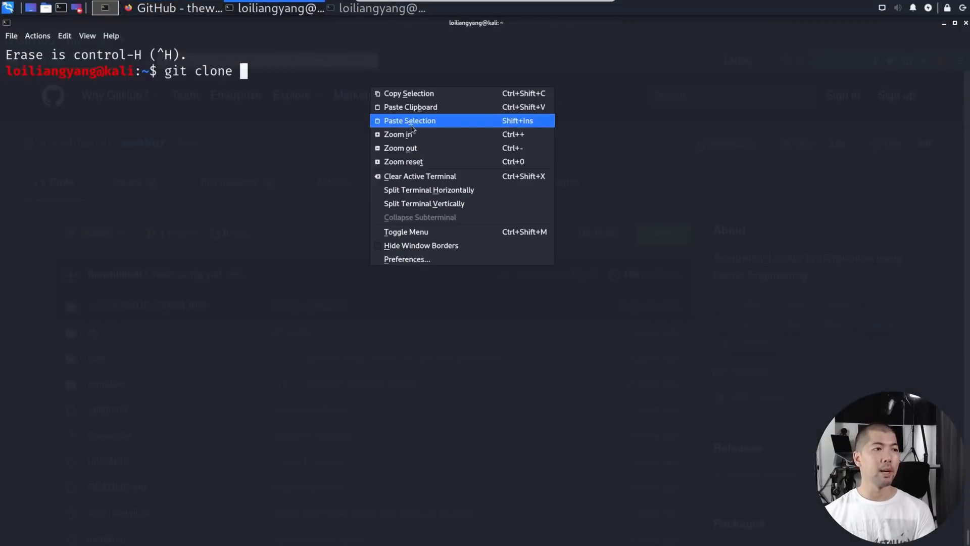
left_click(409, 120)
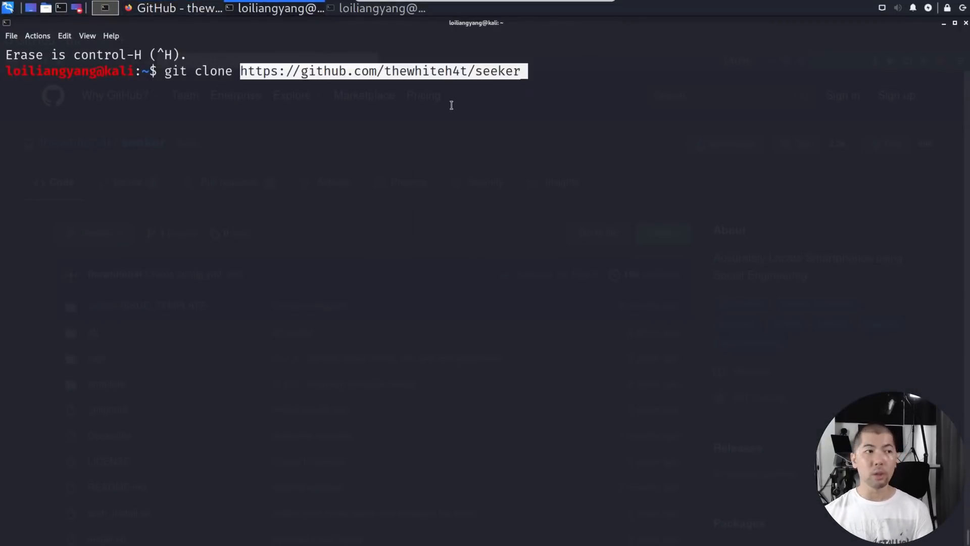
key("Return")
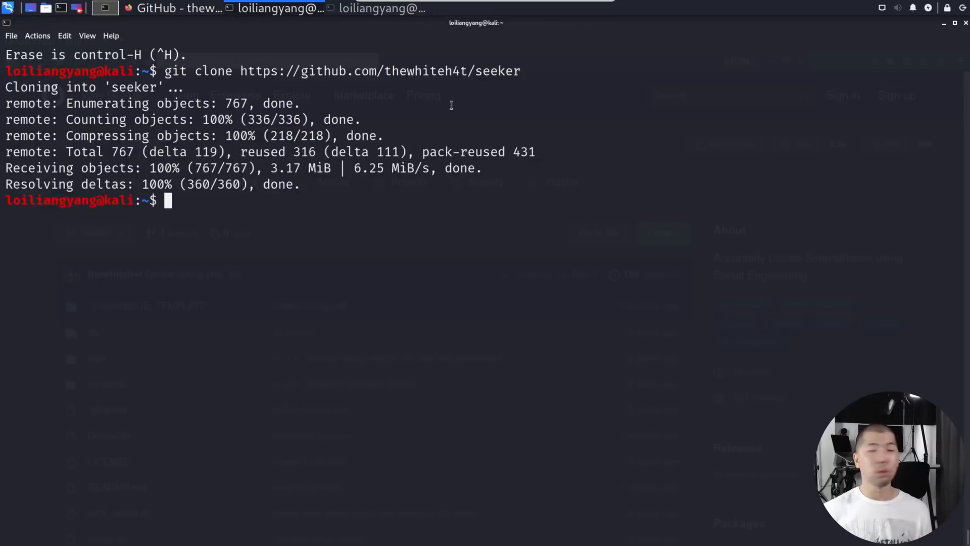
- Move into the seeker folder and confirm python3 --version reports Python 3.9.2
type("cd seeker/")
type("ls")
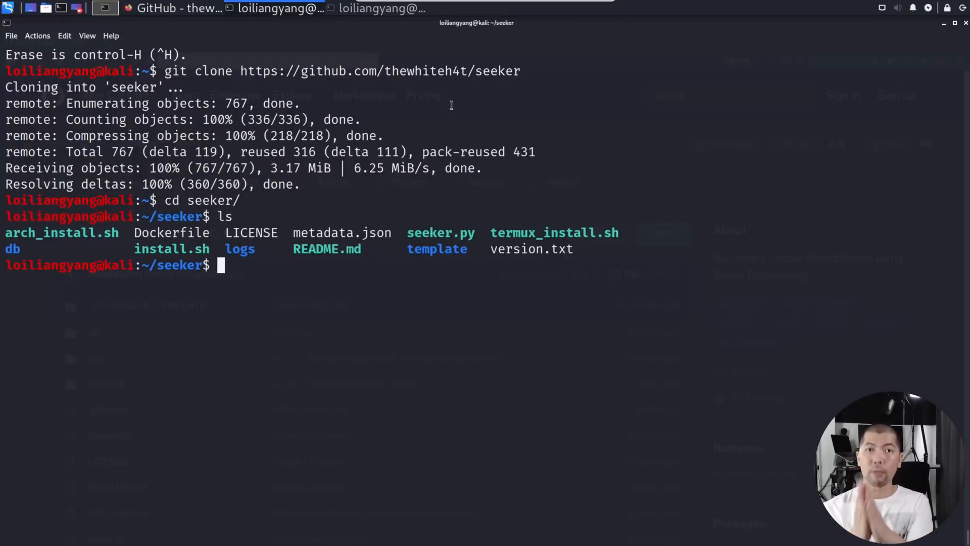
type("p")
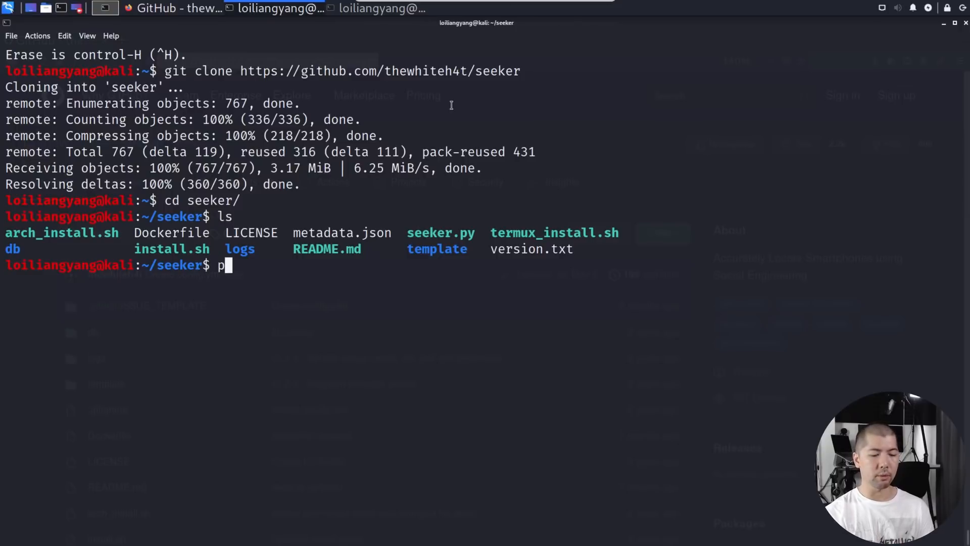
type("y")
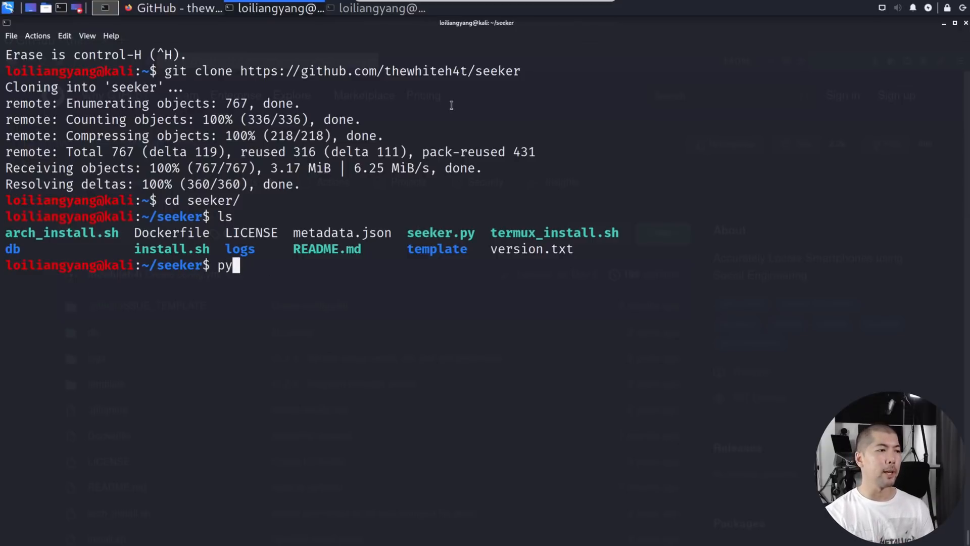
type("thon3 --versio")
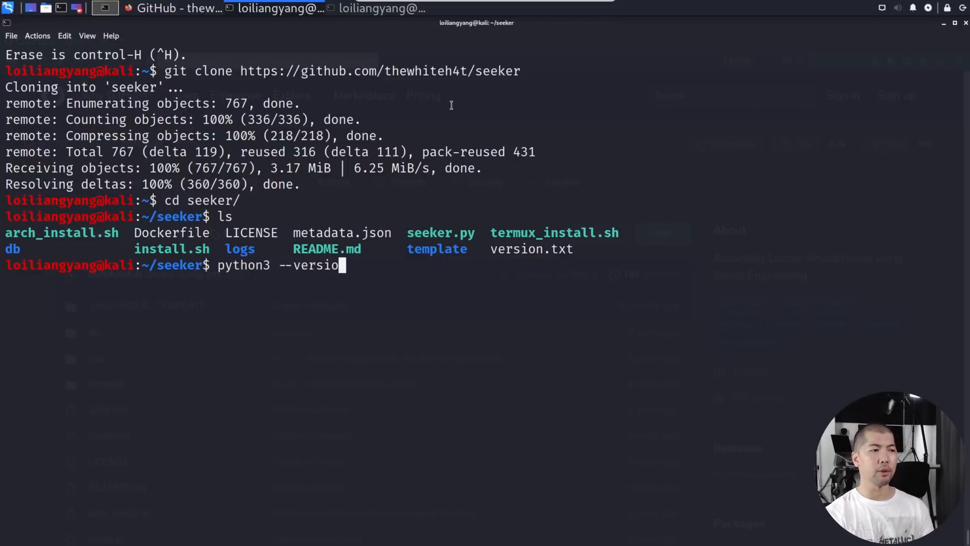
key("Return")
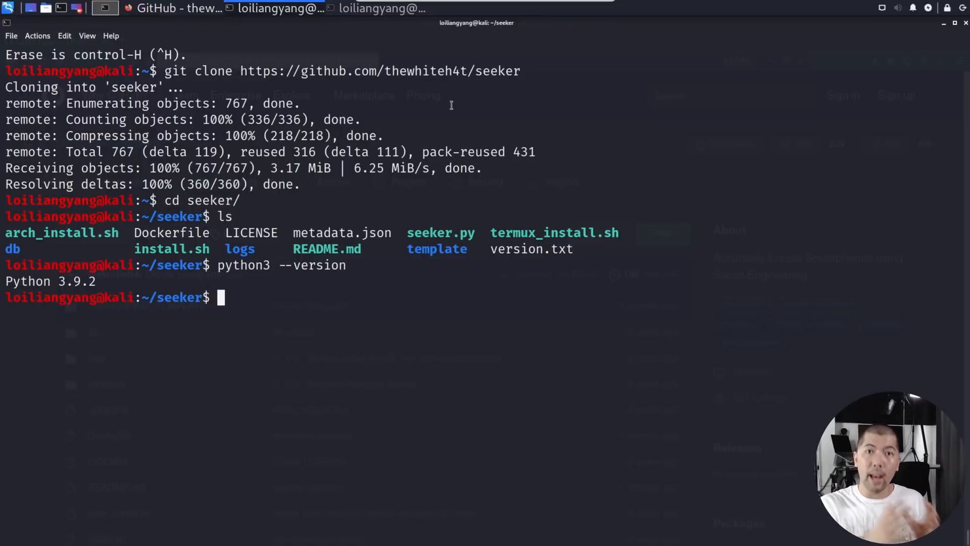
mouse_move(303, 311)
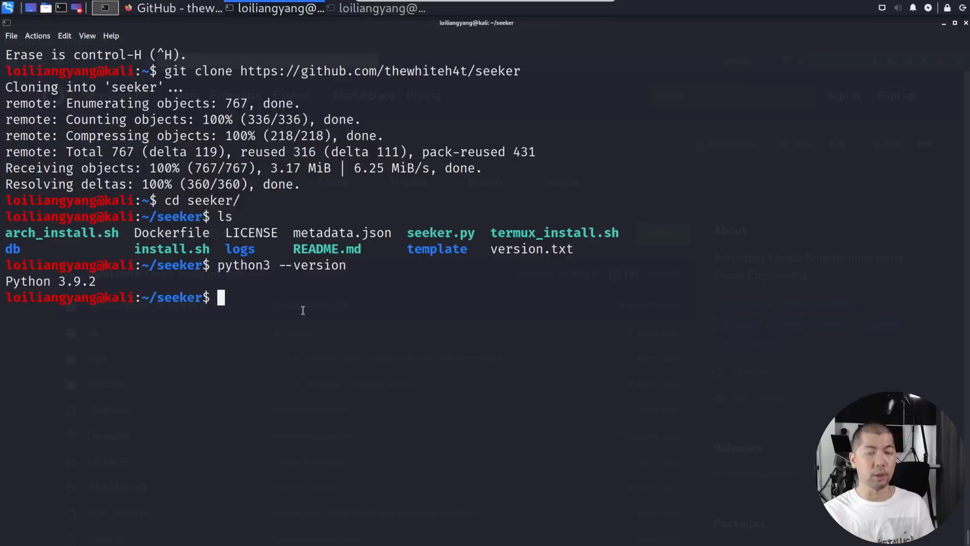
- Start typing the python3 command at the cleared prompt in ~/seeker
type("python3")
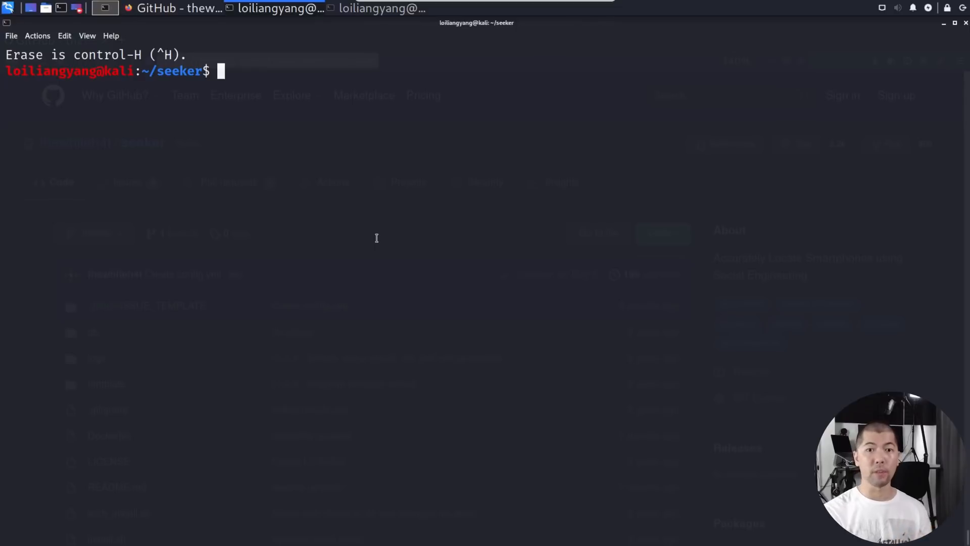
- Launch seeker.py with a manual tunnel on port 1337 and choose template 0, NearYou
type("python3 seeker.py -t manua")
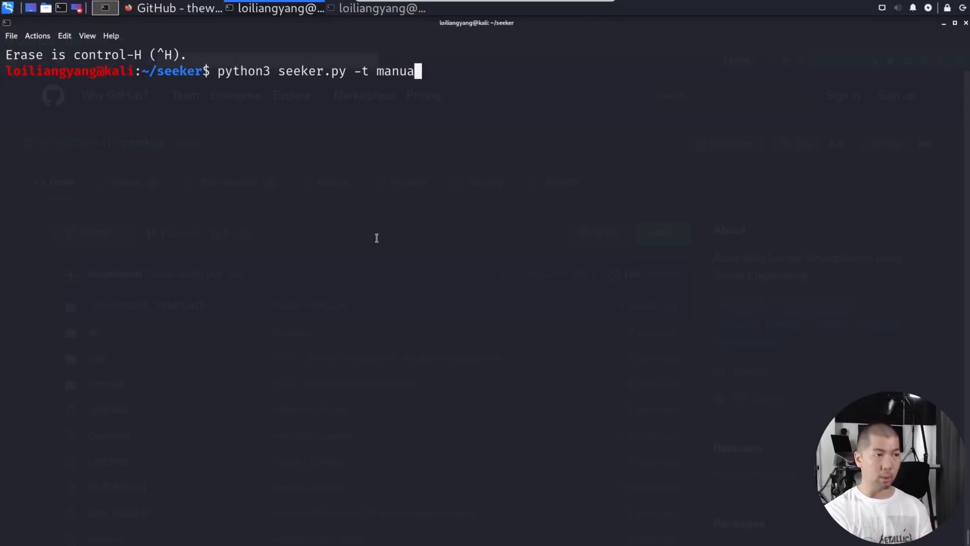
type("l -p")
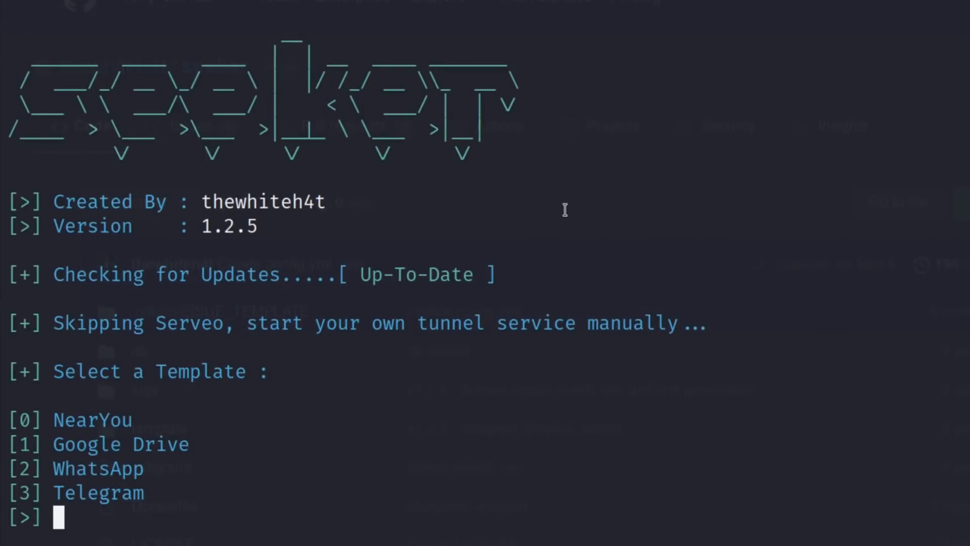
type("0")
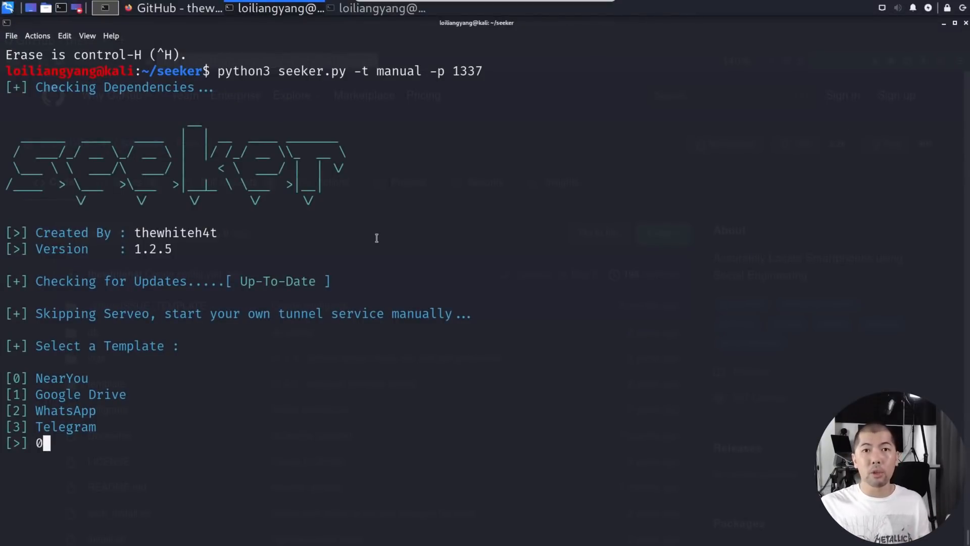
key("Return")
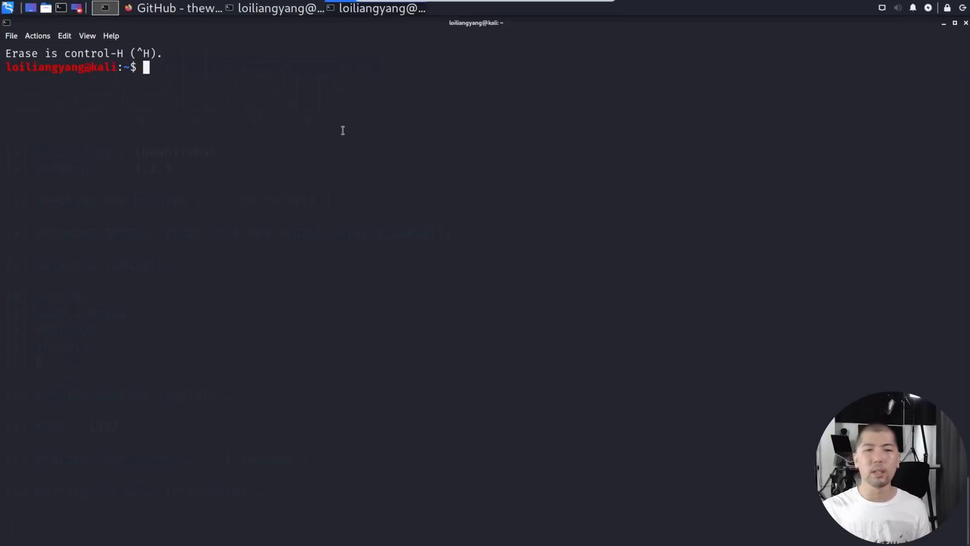
- Run ./ngrok http 1337 to forward a public ngrok address to port 1337
type("./ngr")
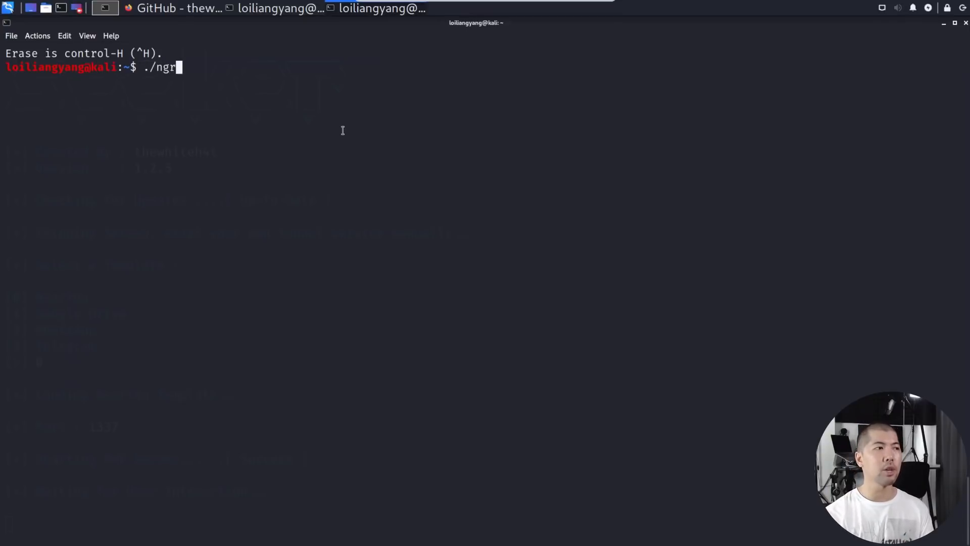
type("ok http")
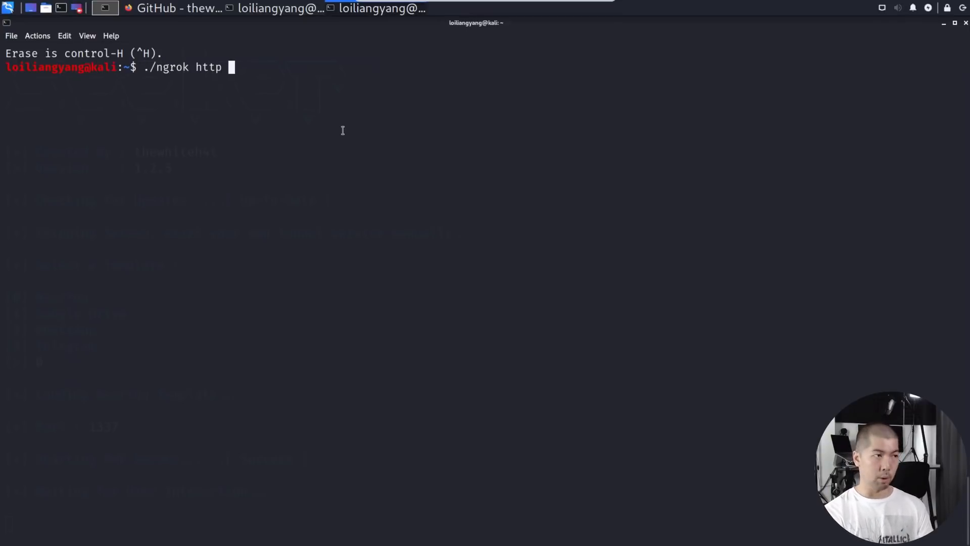
type("1")
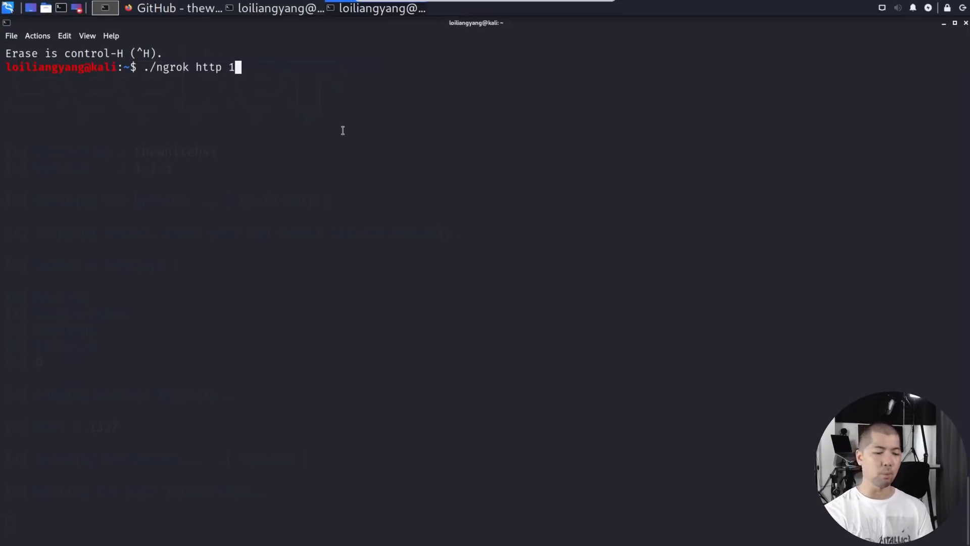
type("33")
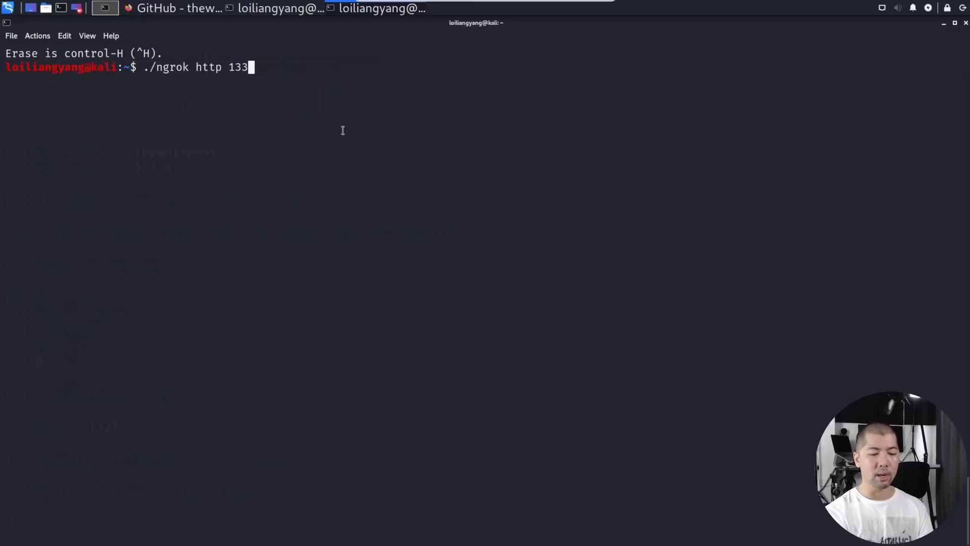
type("7")
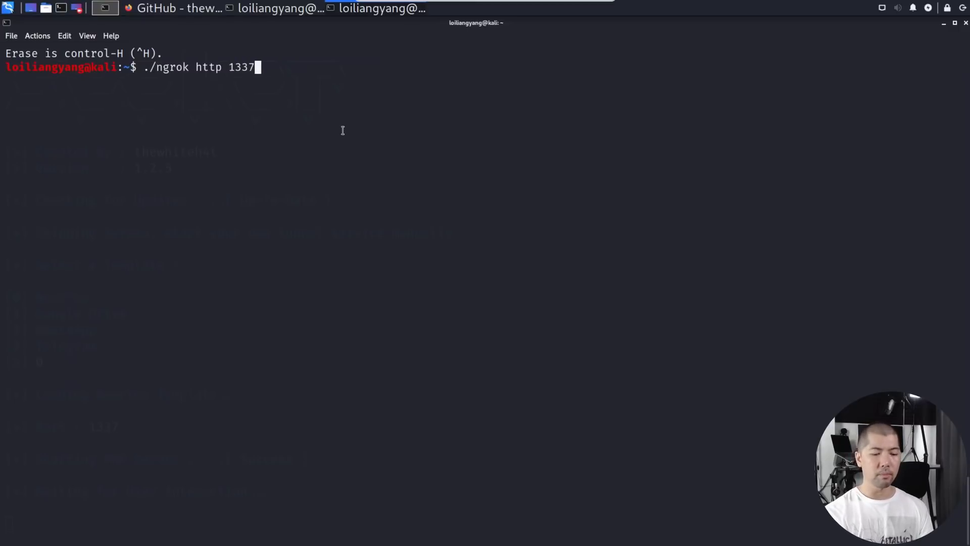
key("Return")
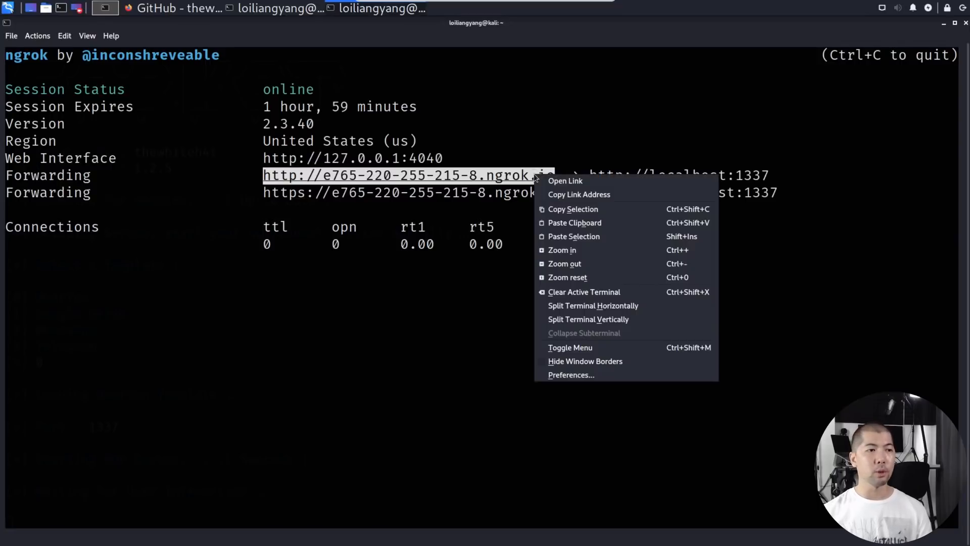
- Open the ngrok forwarding link in Chrome, continue past Near You, and allow location access
left_click(564, 181)
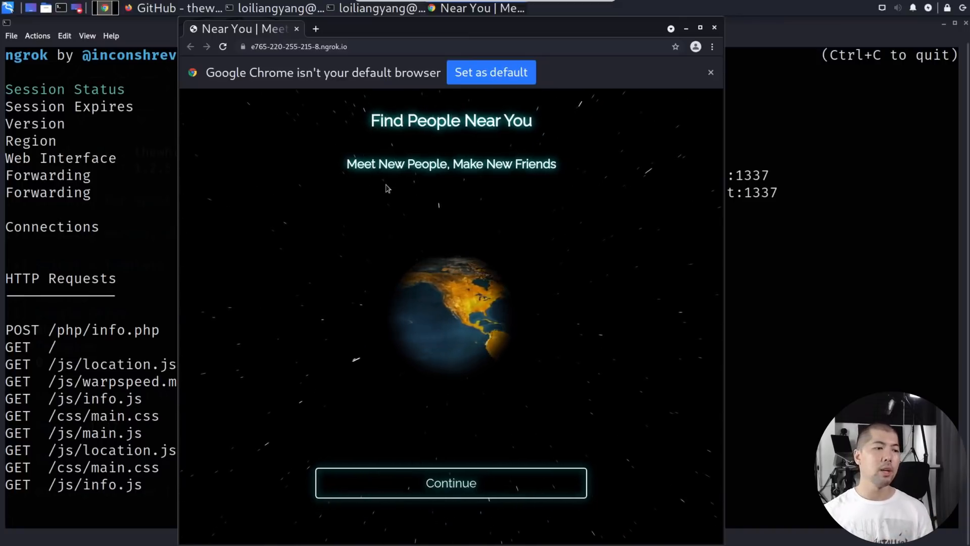
left_click(450, 482)
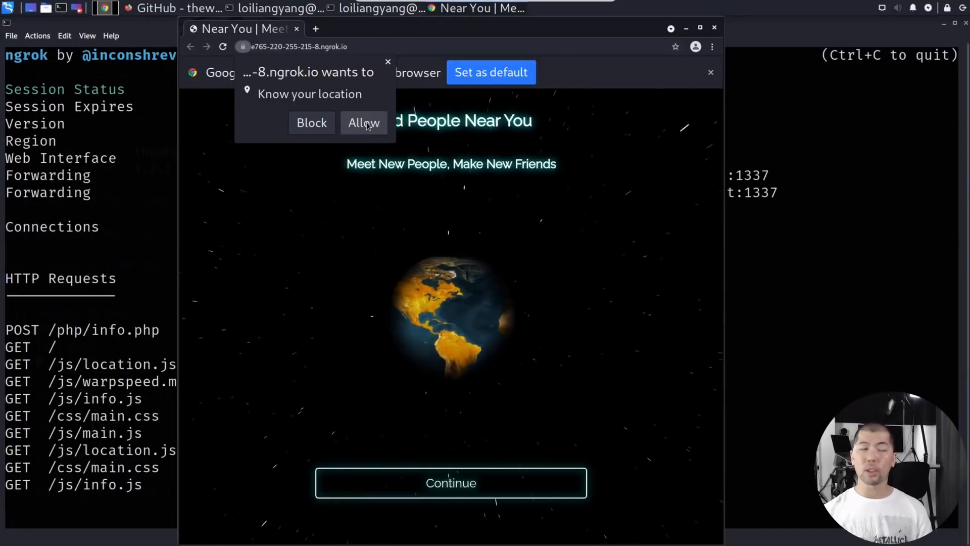
left_click(363, 122)
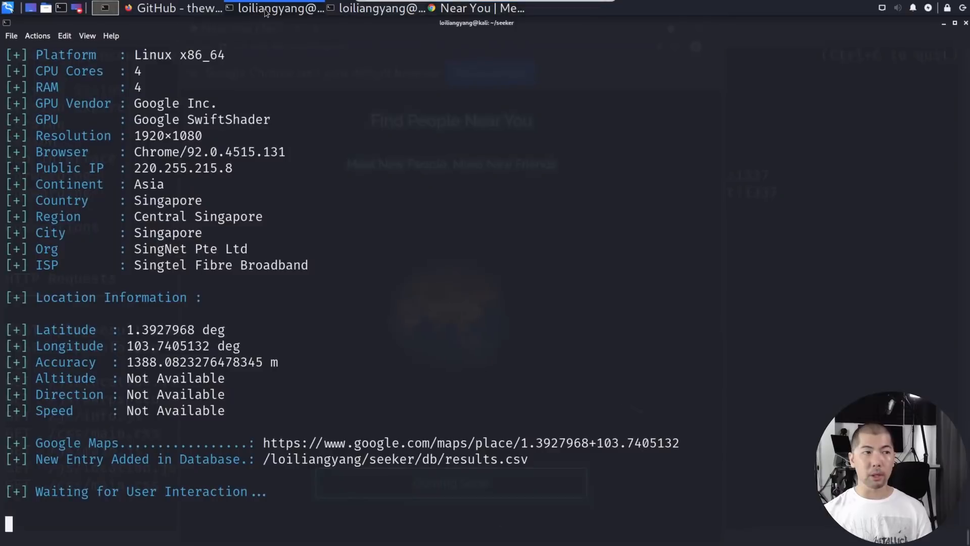
mouse_move(280, 242)
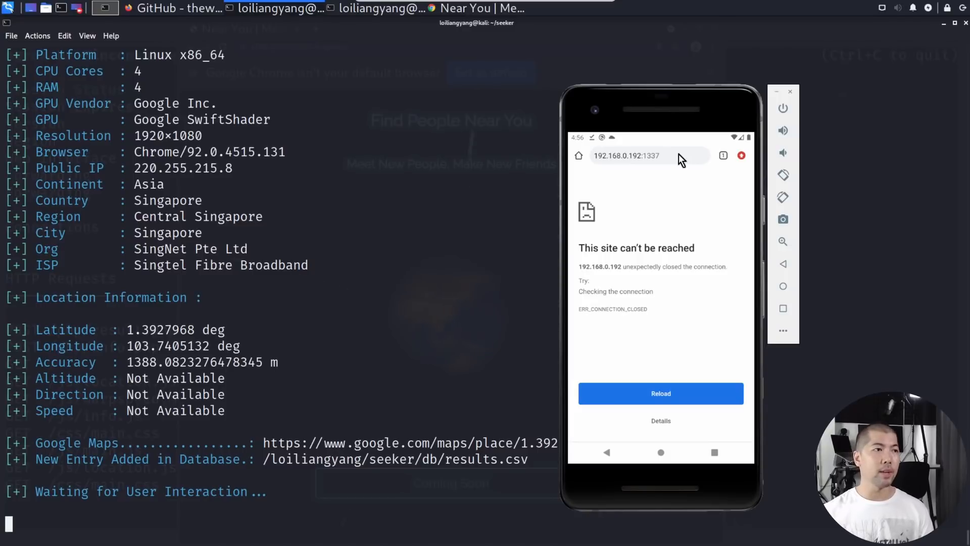
left_click(627, 155)
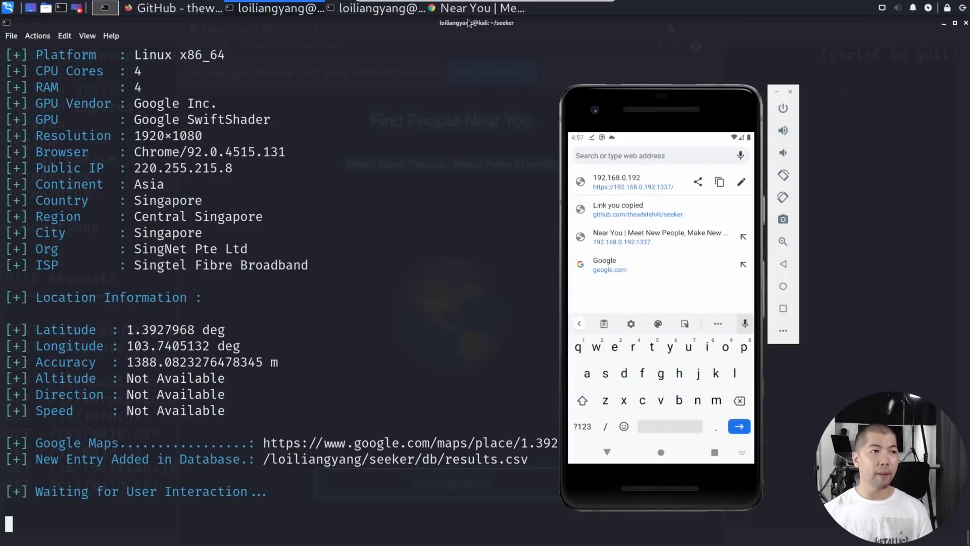
left_click(480, 8)
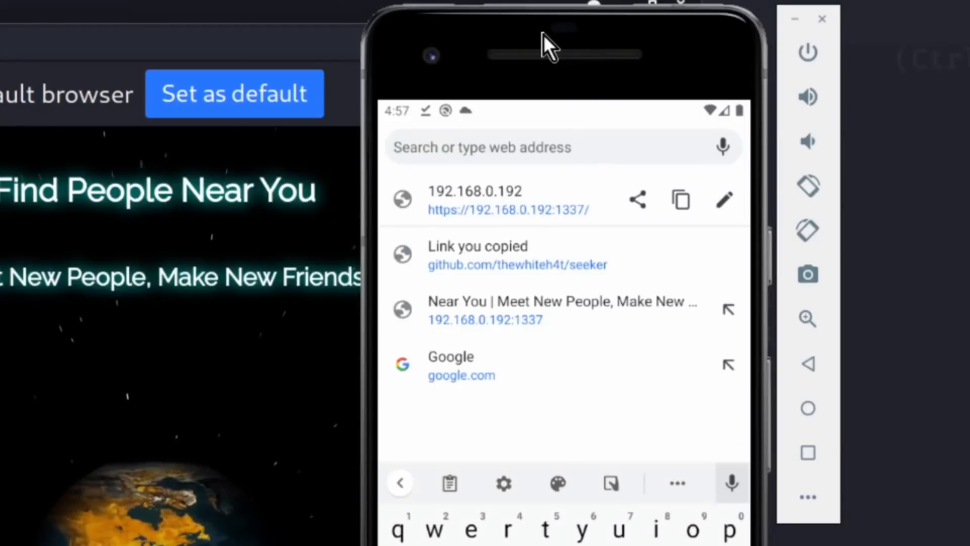
type("e765")
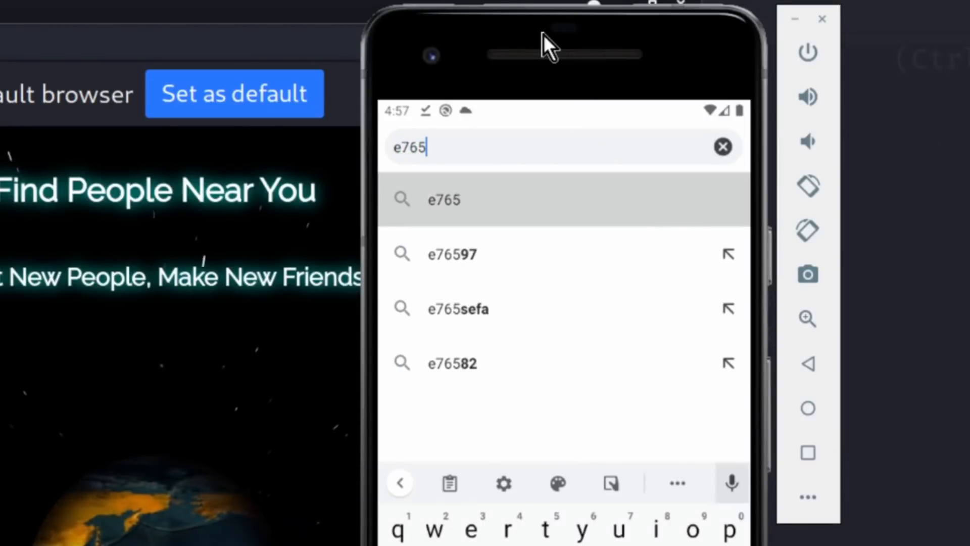
type("-220-255-215-8.ngrok.io")
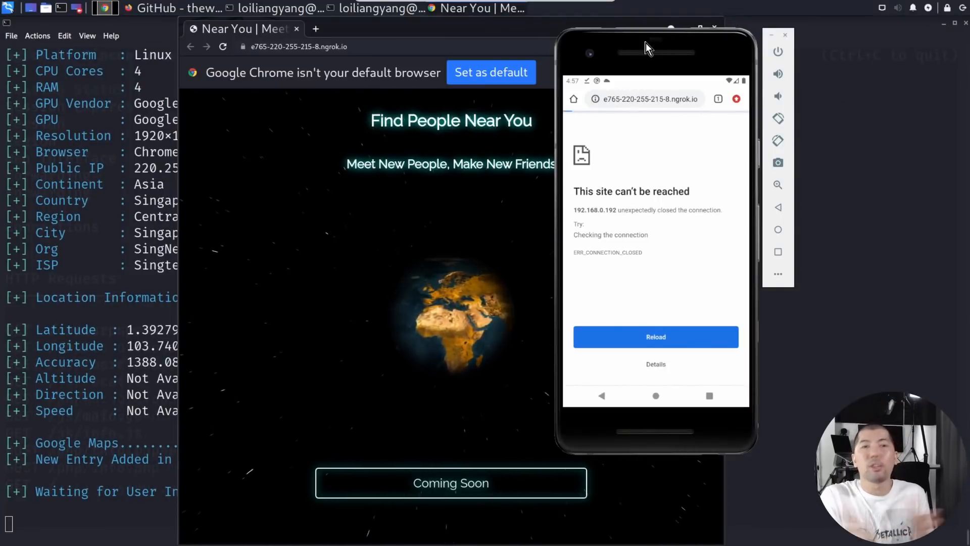
left_click(655, 337)
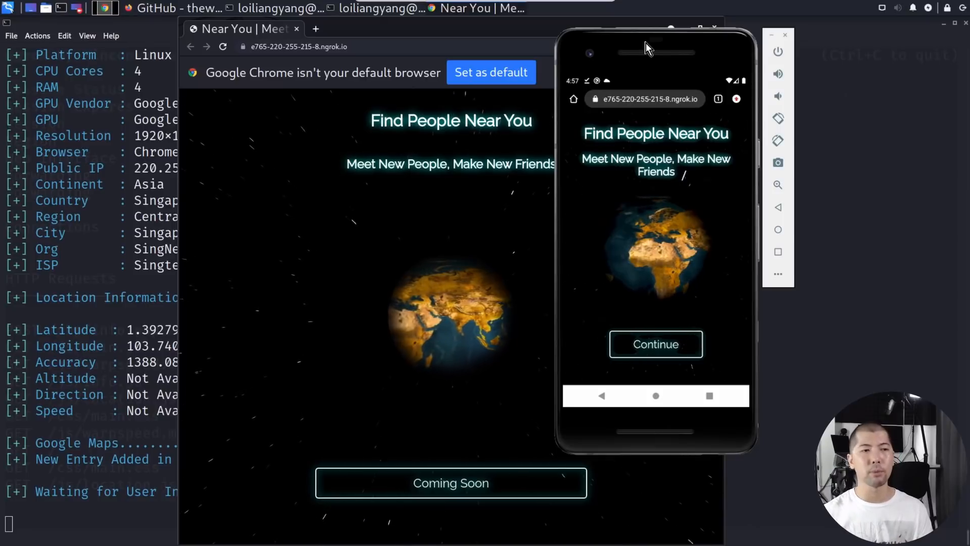
- Continue on Near You, allow the phone's location, and view seeker's captured coordinates
left_click(655, 344)
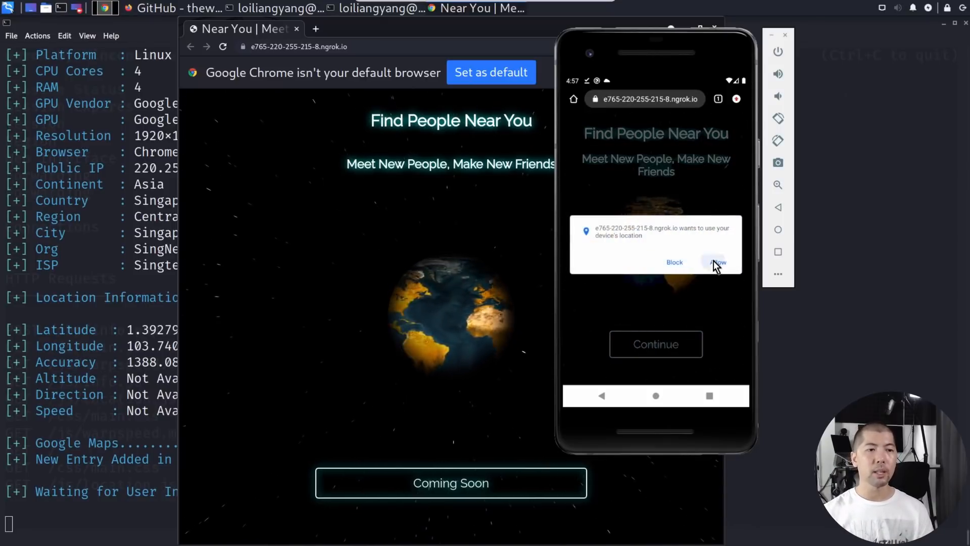
left_click(717, 262)
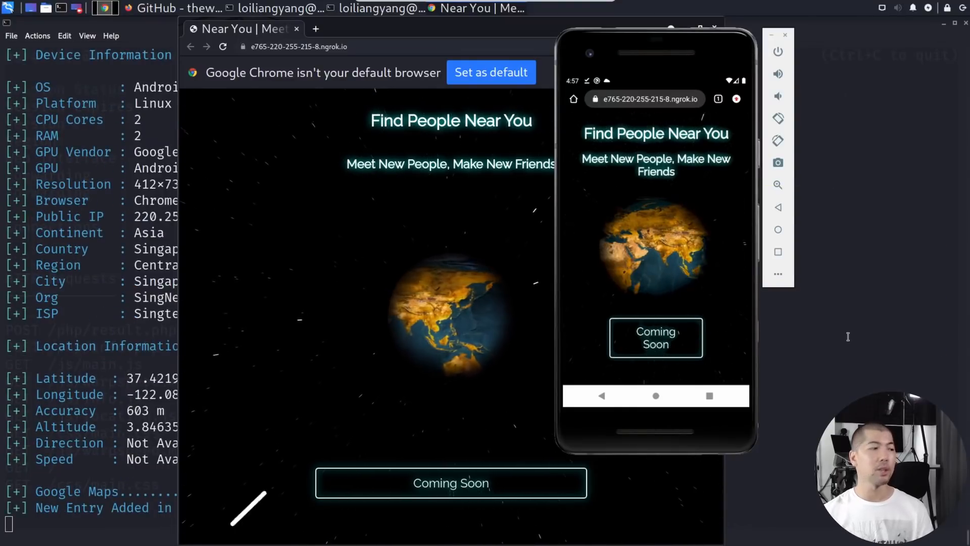
left_click(784, 35)
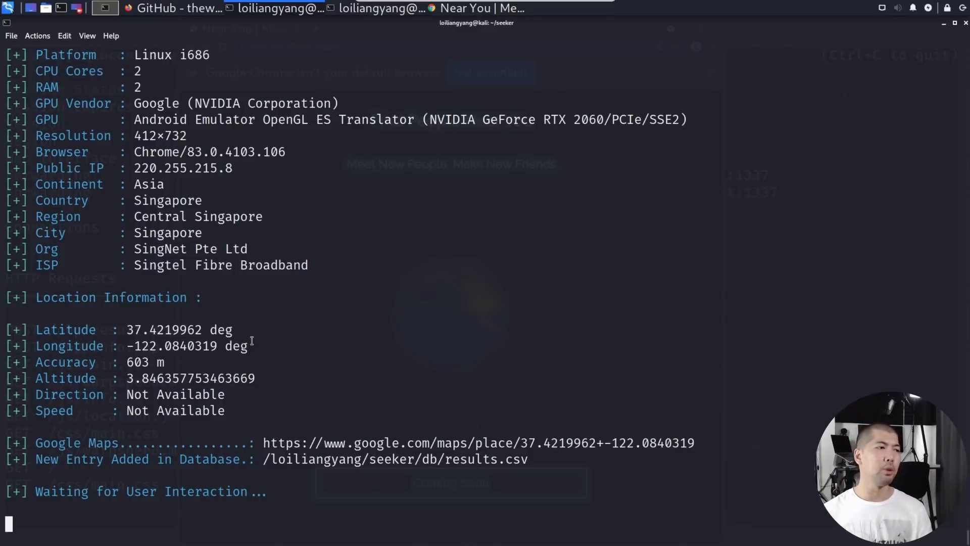
left_click(176, 8)
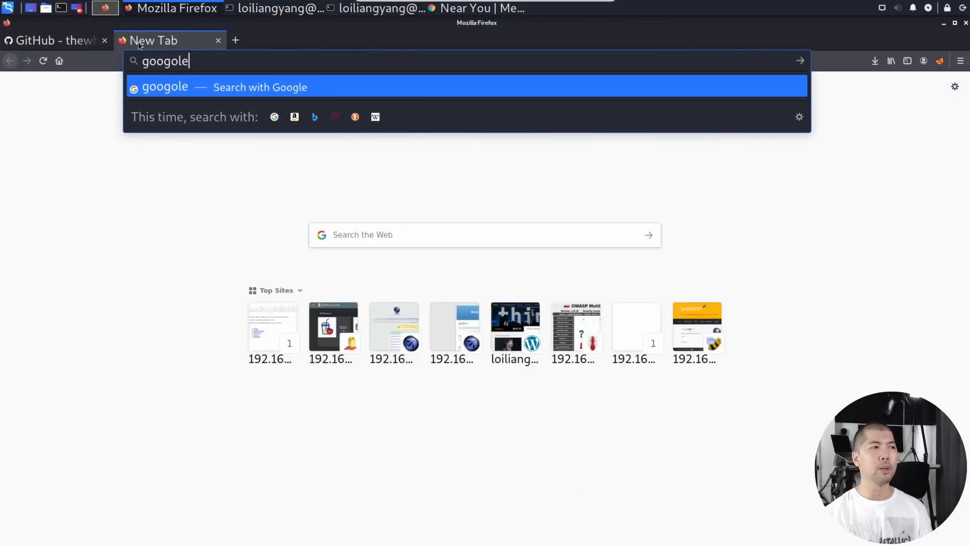
- Search for 'google ma' and open the Google Maps result
type("google ma")
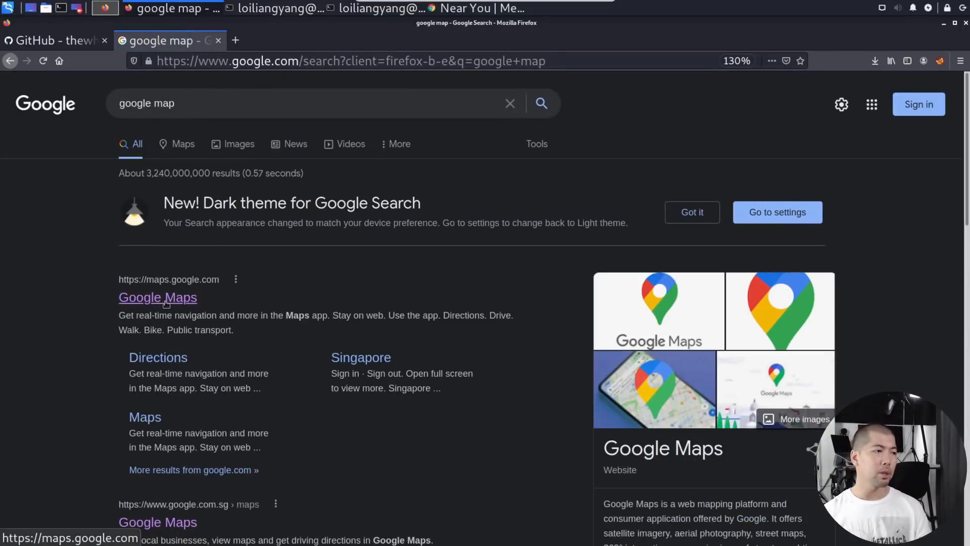
left_click(157, 298)
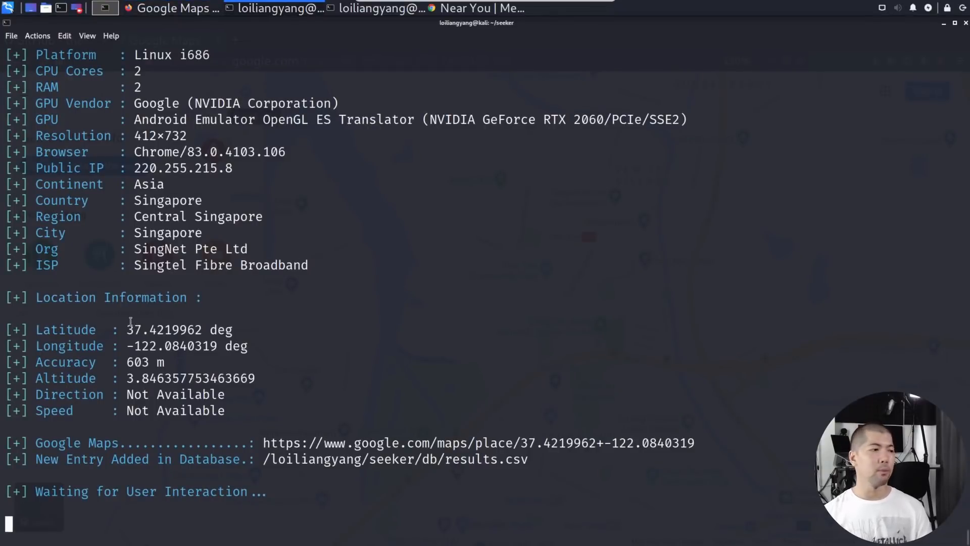
- Select the captured latitude in the terminal and bring up its copy options
double_click(163, 329)
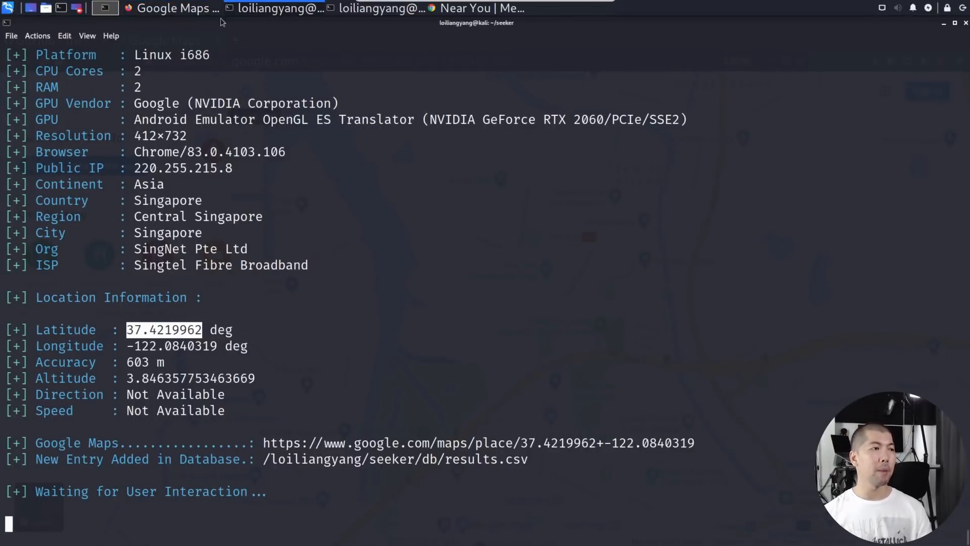
left_click(172, 9)
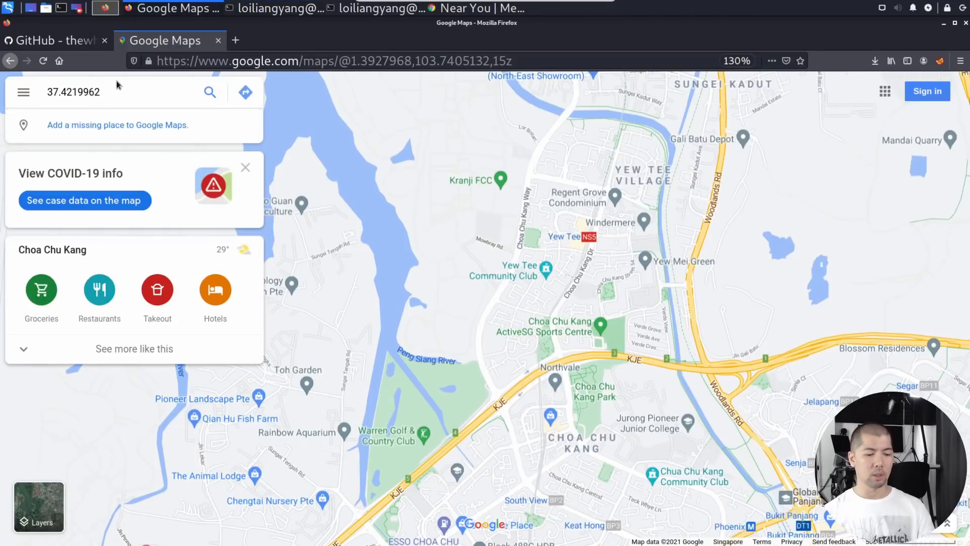
left_click(104, 8)
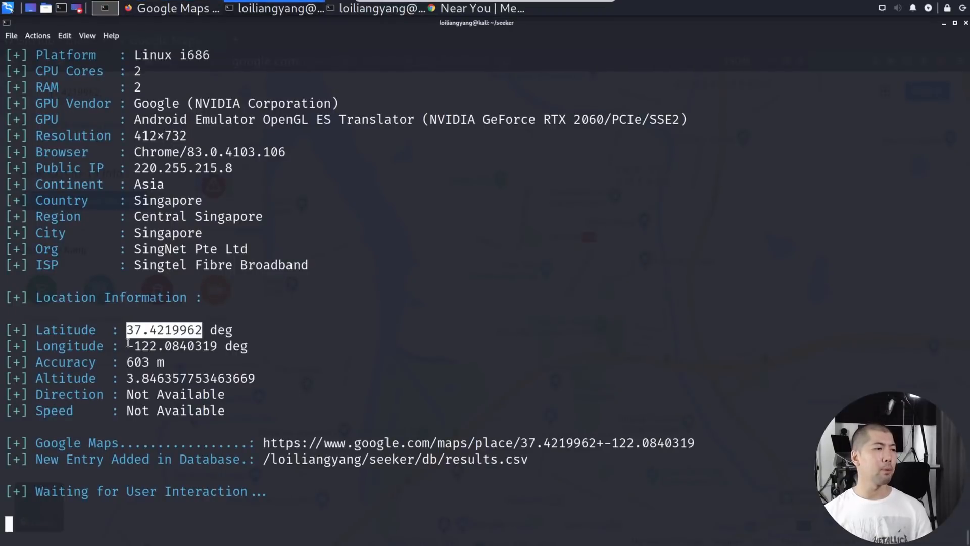
right_click(186, 345)
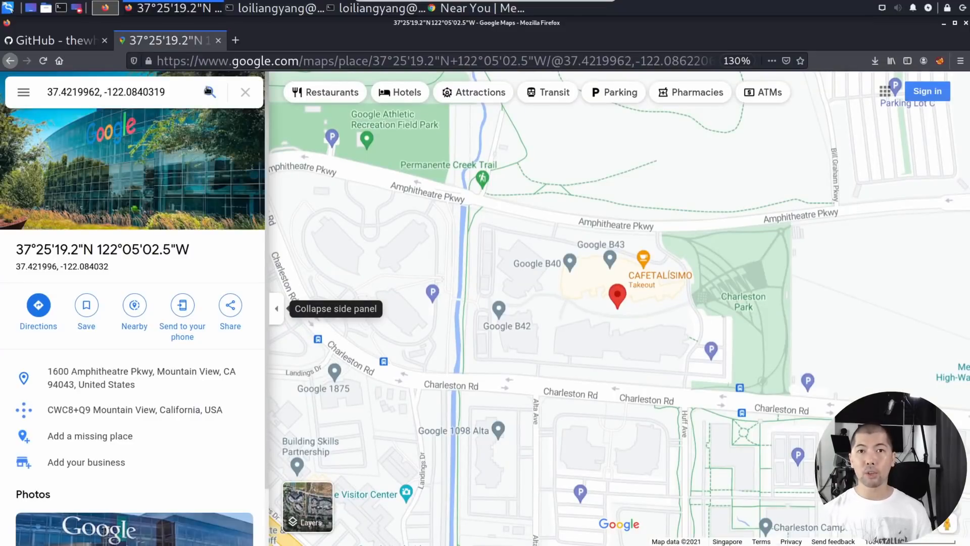
mouse_move(672, 254)
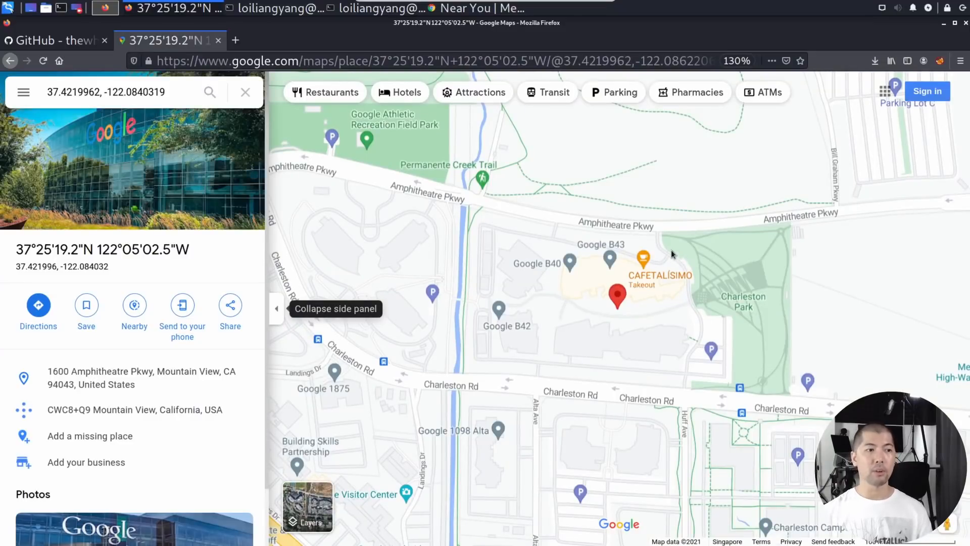
mouse_move(590, 235)
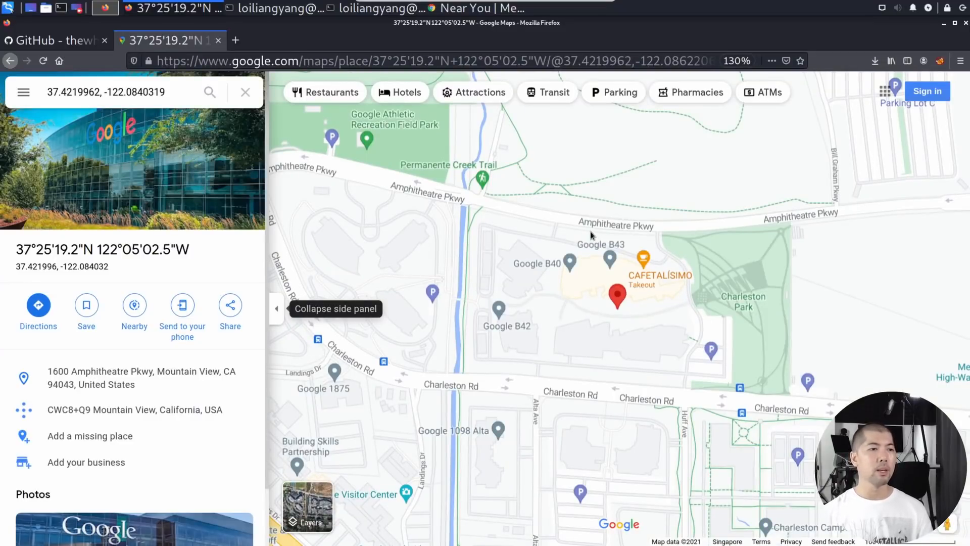
mouse_move(679, 252)
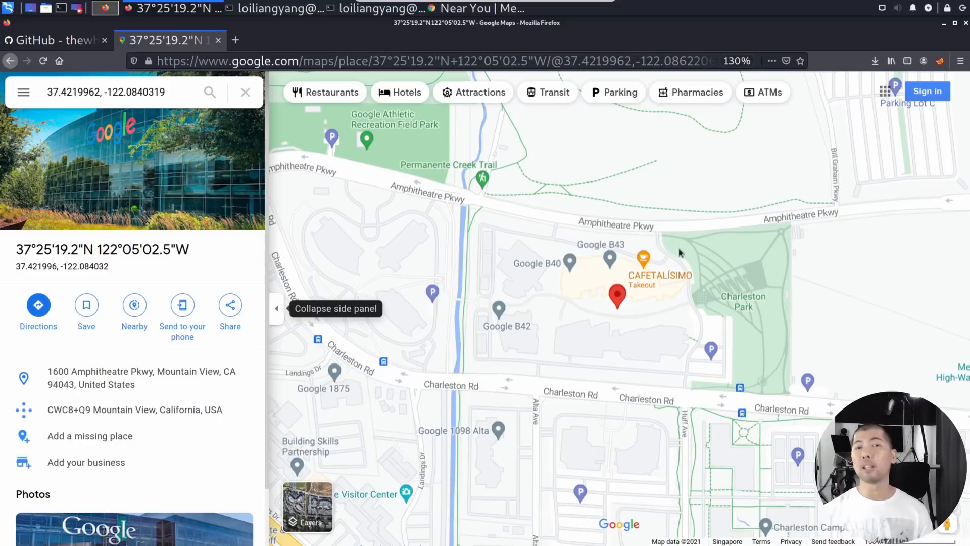